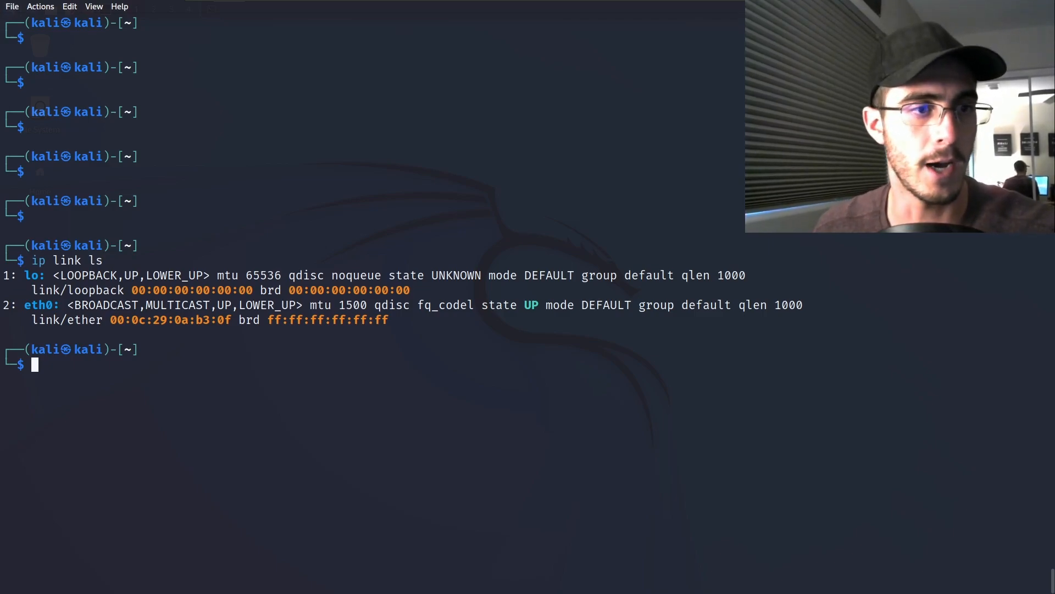
mouse_move(494, 571)
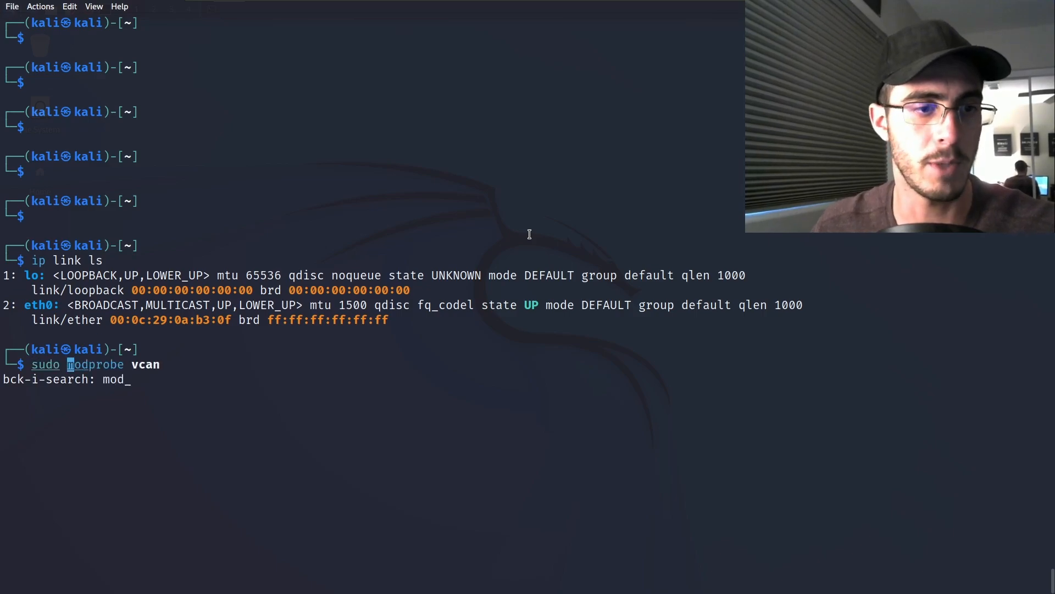
Load the vcan kernel module with the recalled 'sudo modprobe vcan' command
key(Escape)
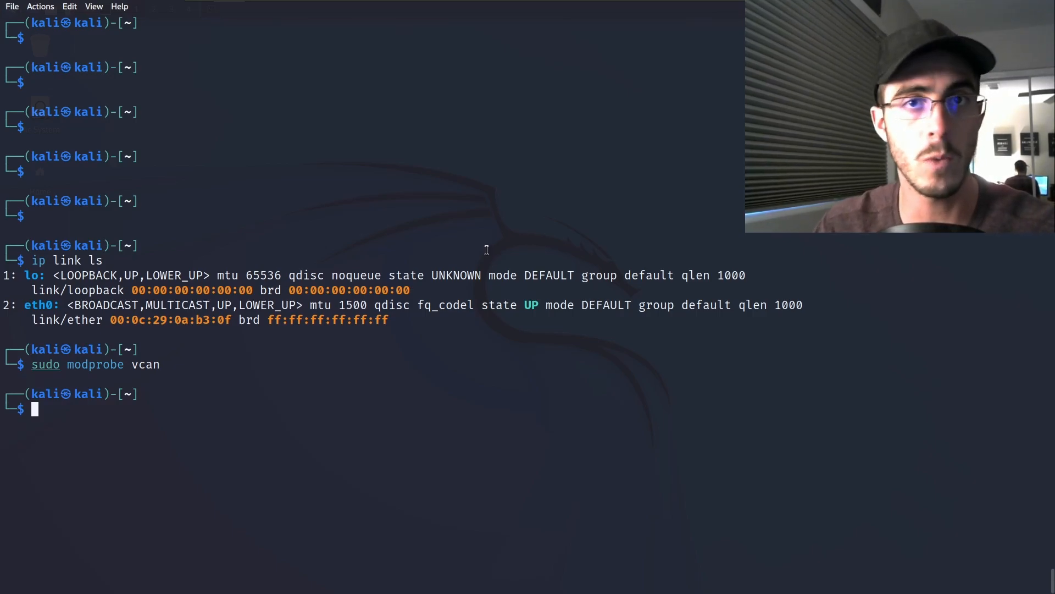
Bring the new vcan0 interface up with the recalled 'sudo ip link set up vcan0' command
key(ctrl+r)
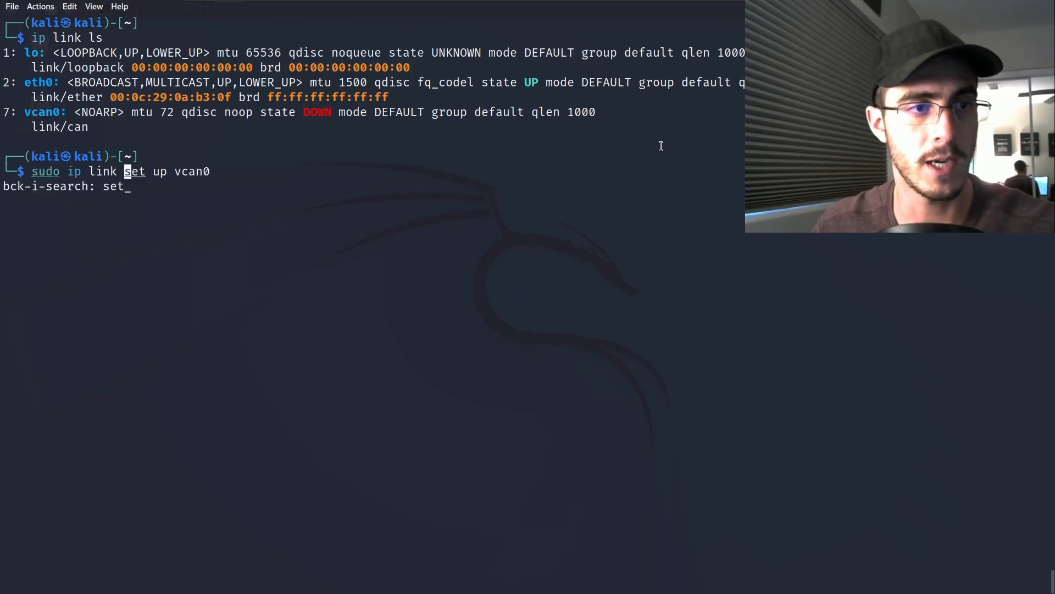
key(Escape)
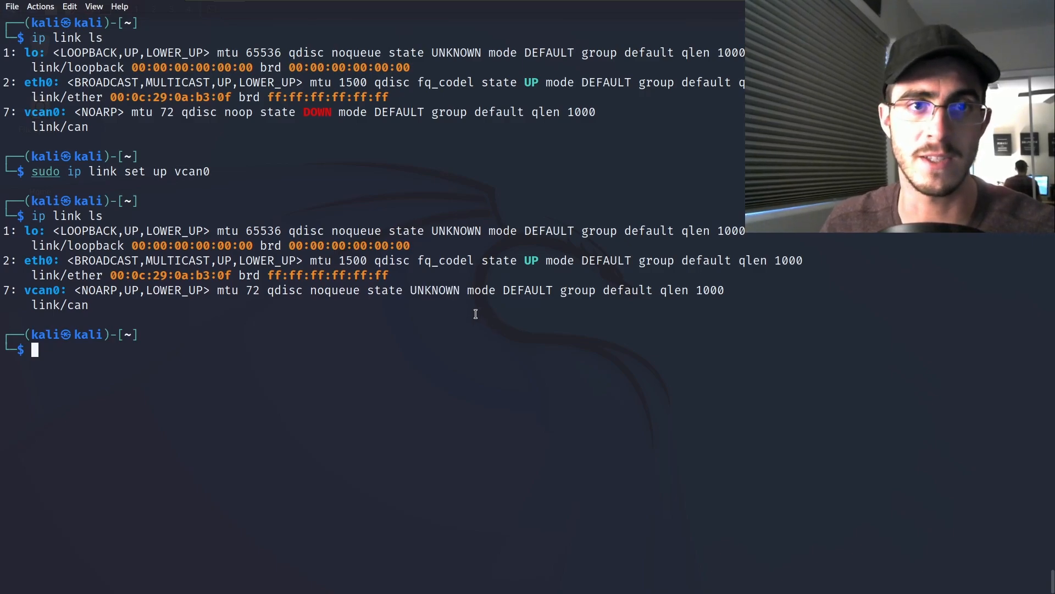
mouse_move(685, 196)
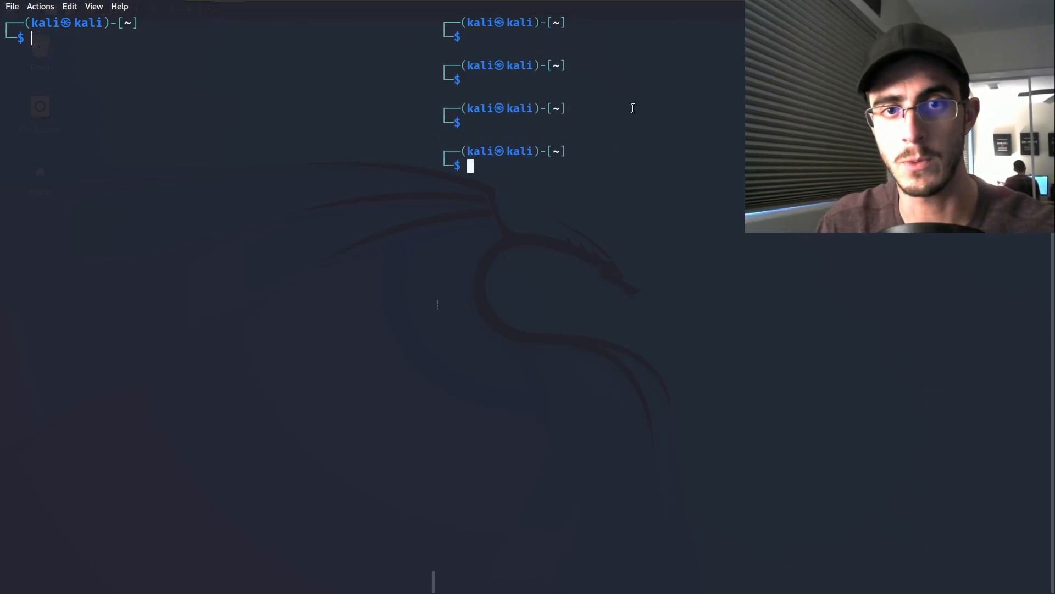
Listen with candump vcan0 in one pane while cangen vcan0 streams random frames, then stop the generator
text(candump vcan0)
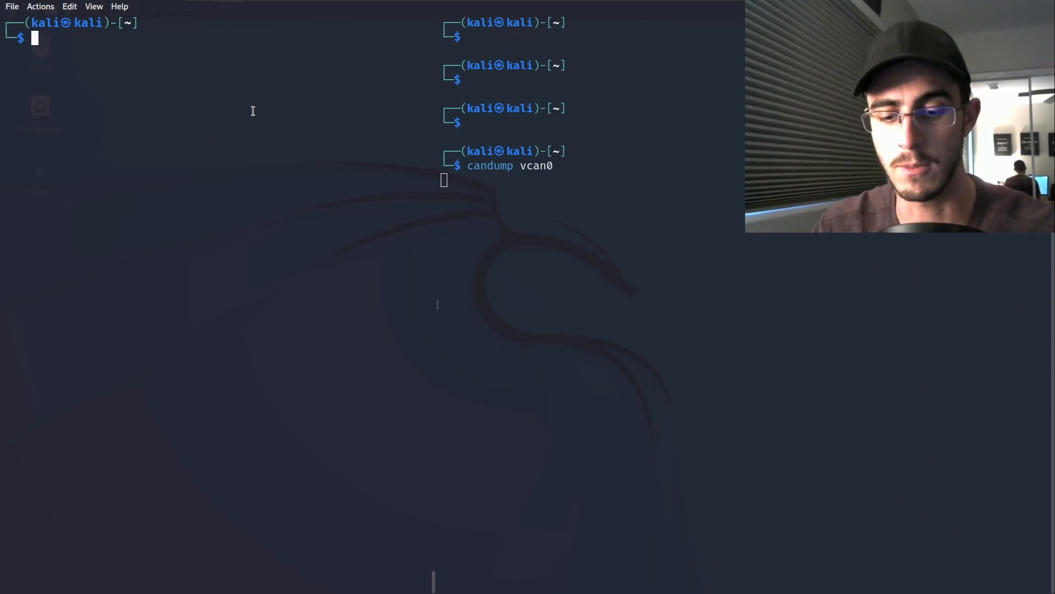
text(cangen vcan0)
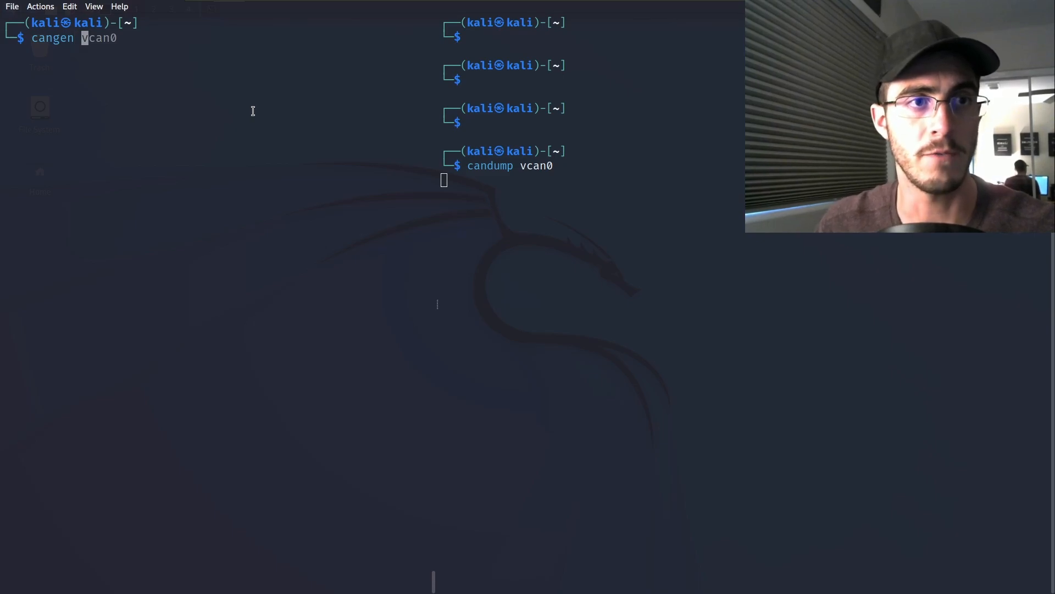
key(Return)
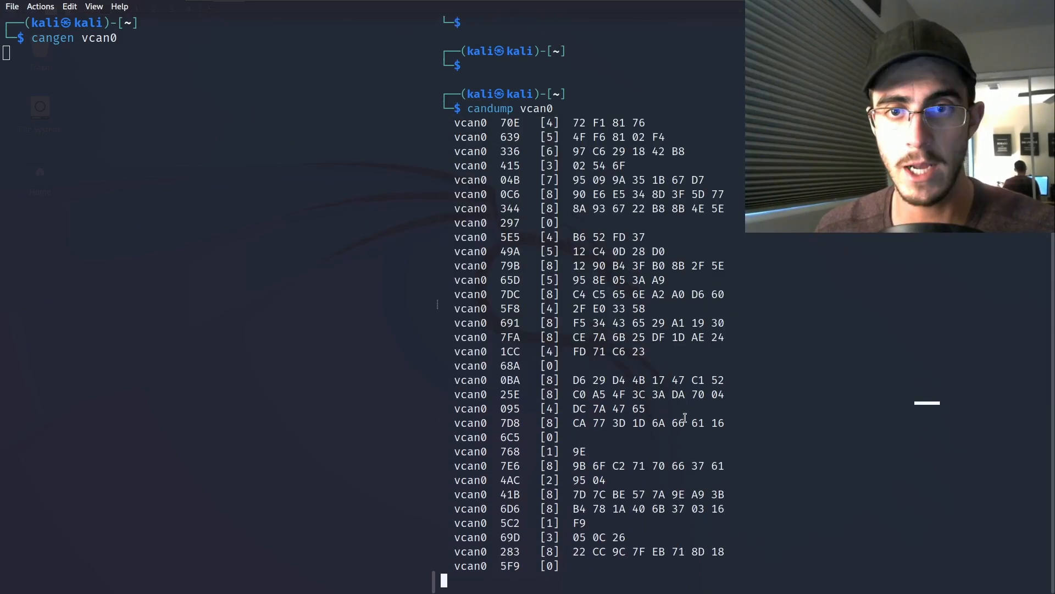
scroll(down, 3)
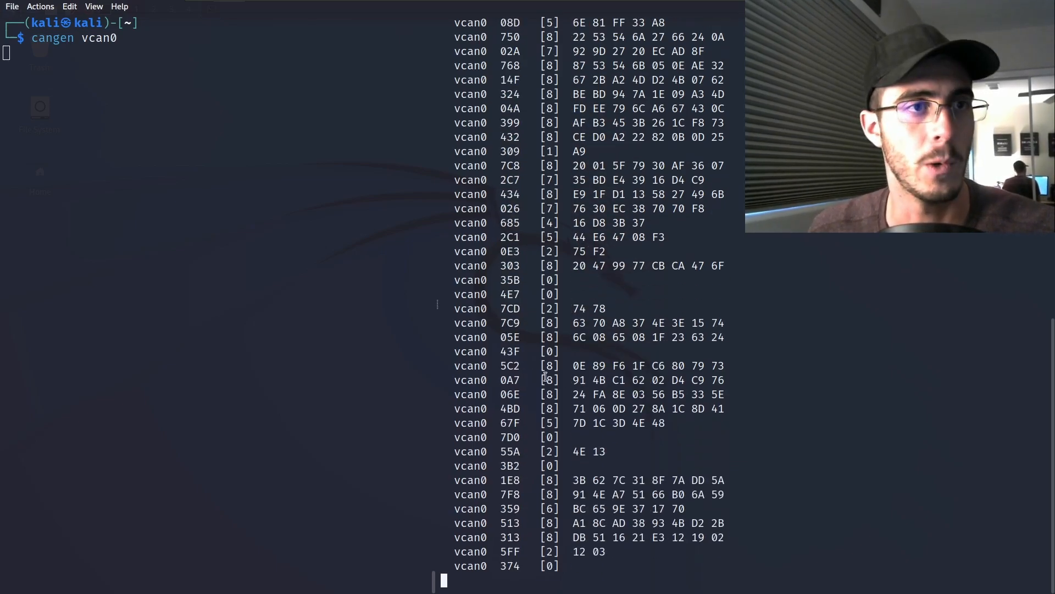
scroll(down, 3)
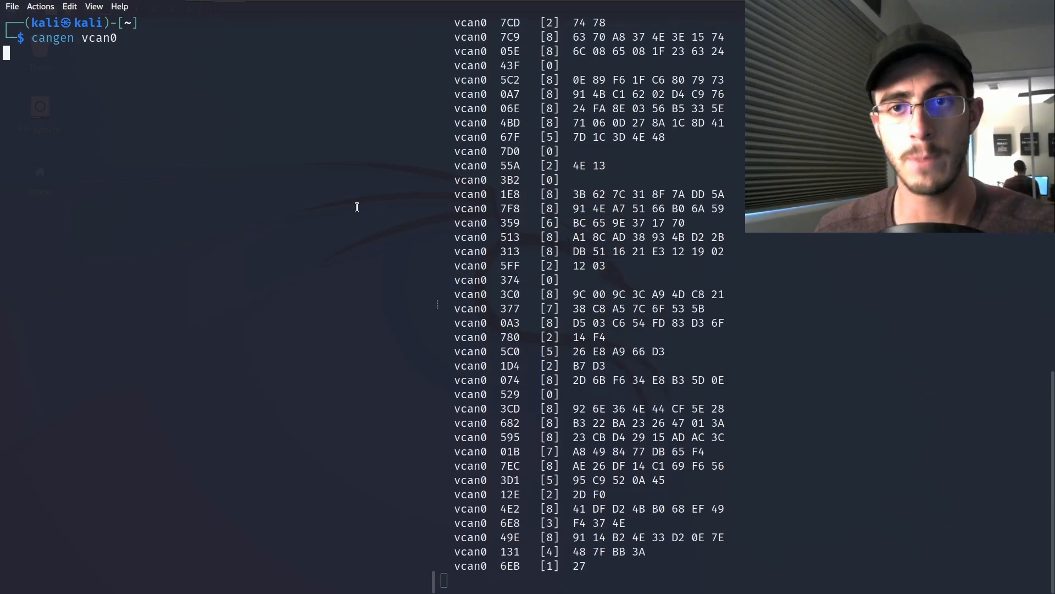
key(ctrl+c)
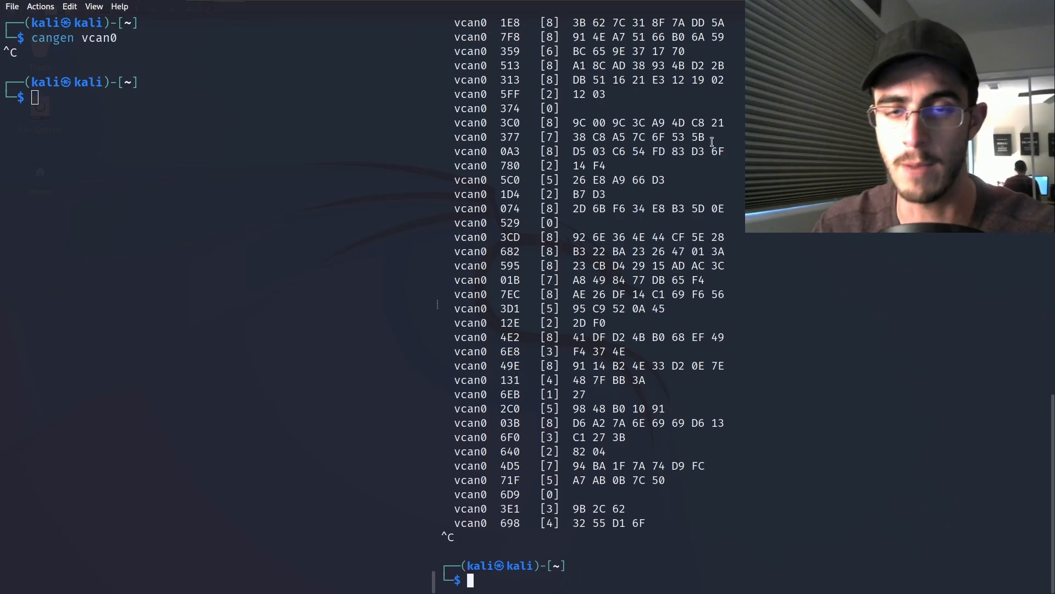
Restart a clean candump vcan0 listener in the right pane
text(candump vcan0)
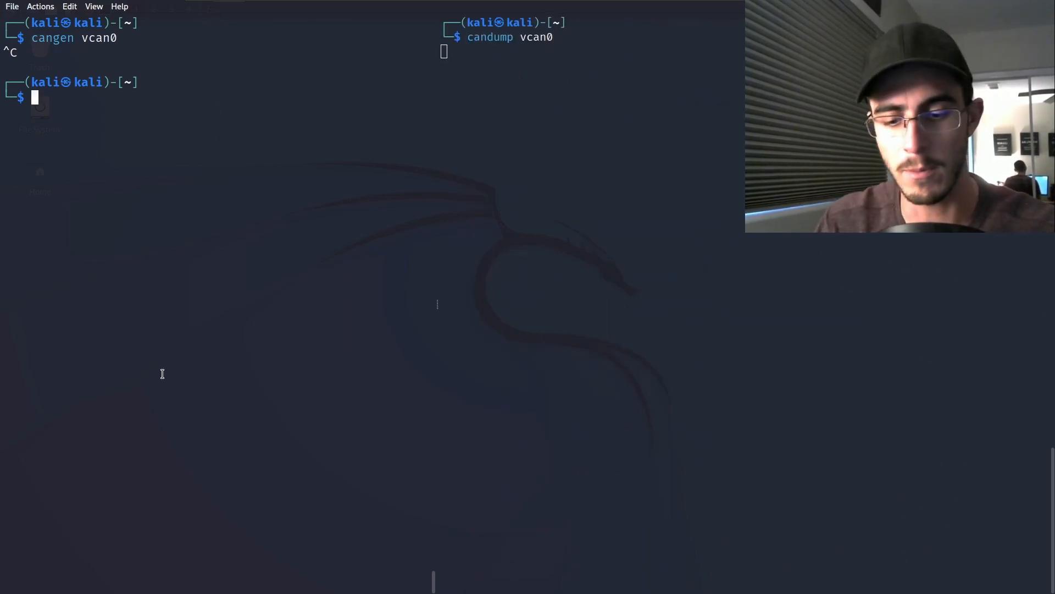
Send CAN frames with ID 123 via cansend vcan0, see them in candump, then stop the listener
text(cansend vcan0 123#1122334125667767)
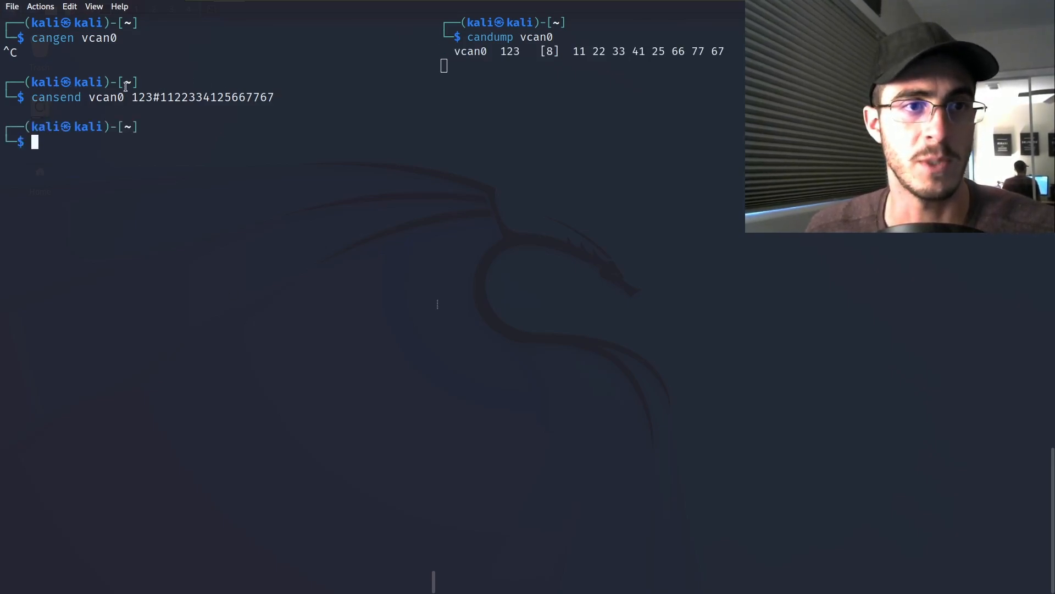
double_click(508, 51)
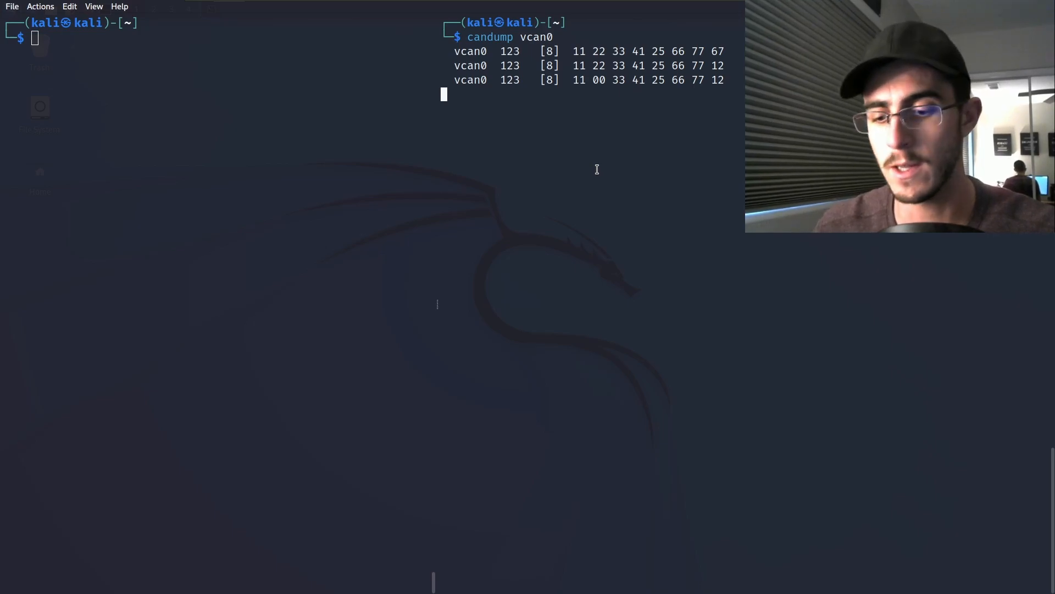
key(ctrl+r)
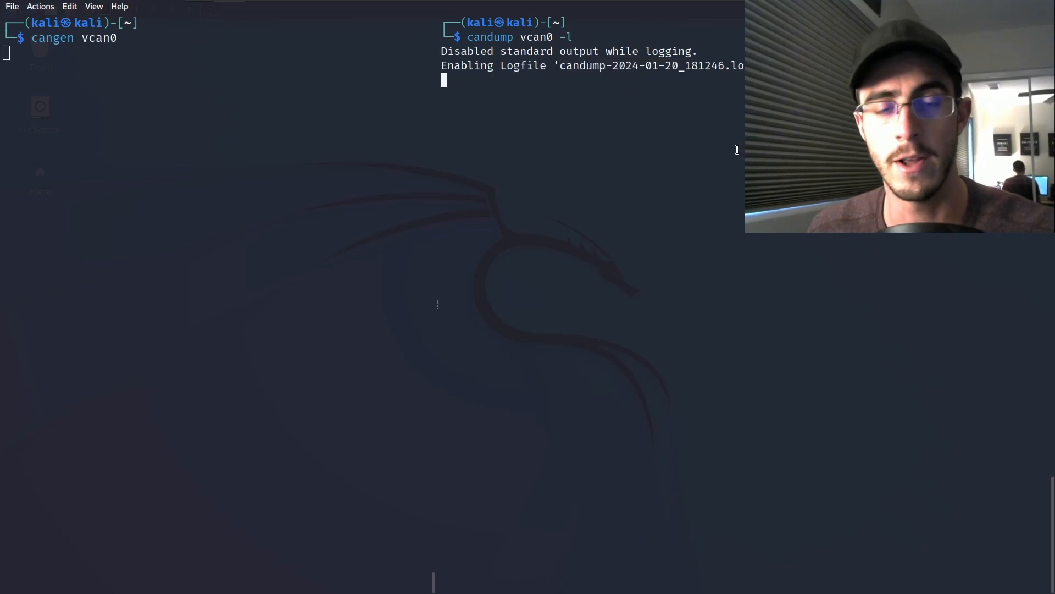
Stop the generating and logging pair, then list the home folder with ll to show the candump log
key(ctrl+c)
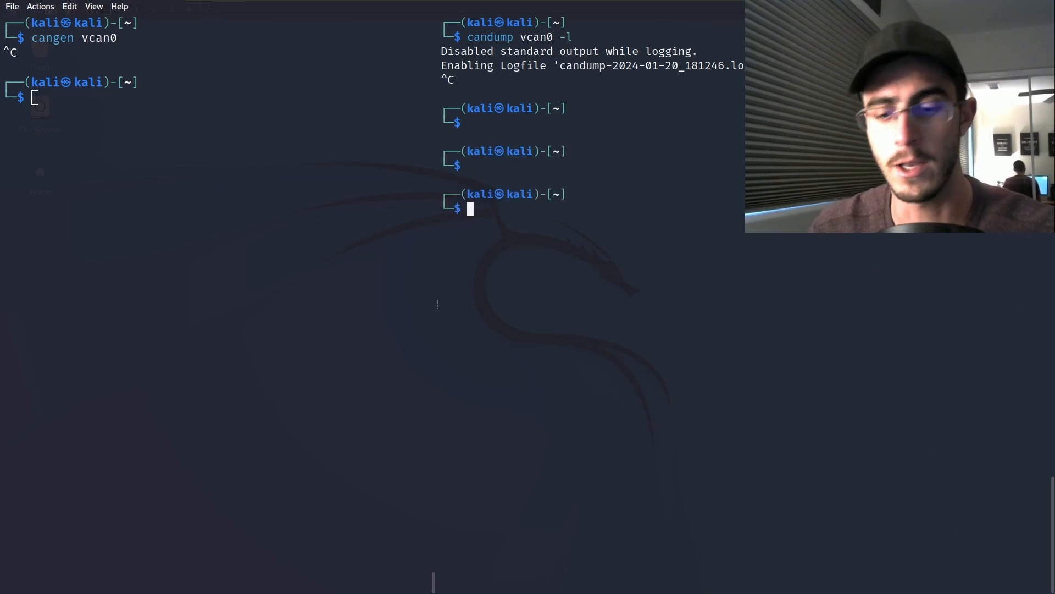
text(ll)
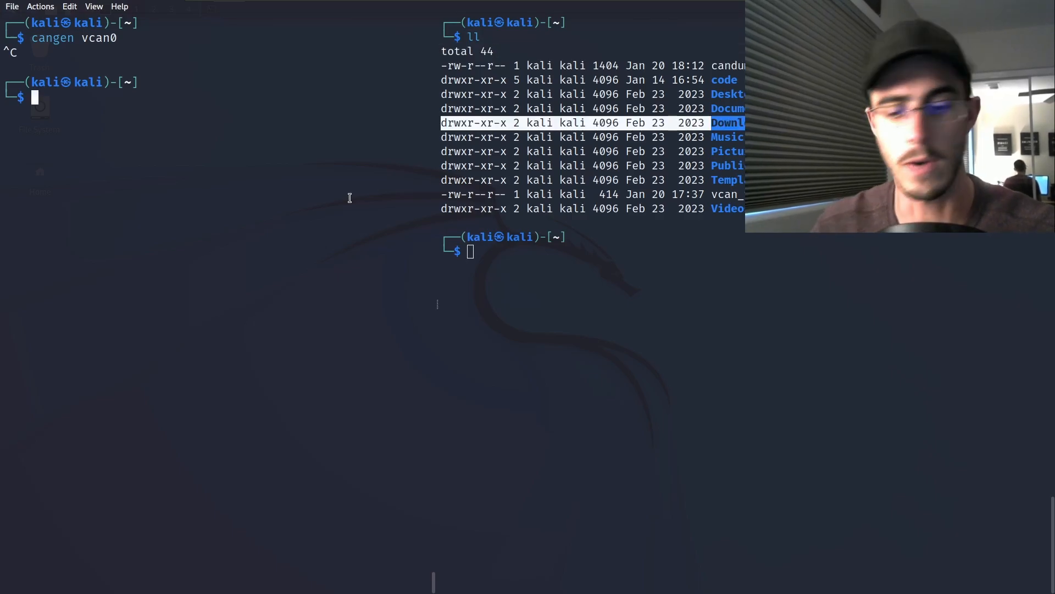
Show vcan_tutorial.txt and the candump log's timestamped vcan0 frames with cat
text(cat vcan_tutorial.txt)
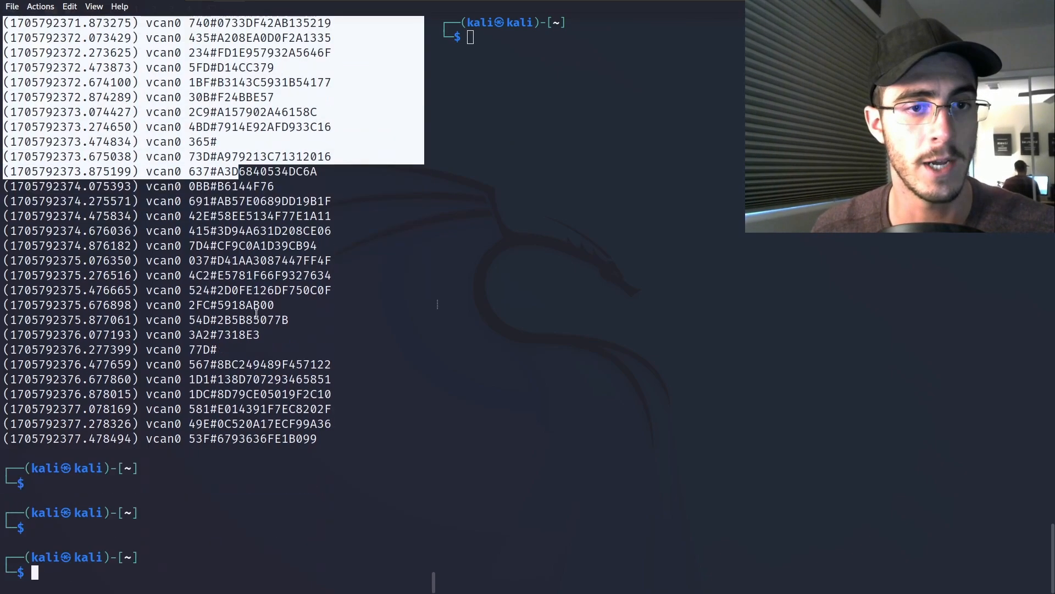
Compose 'cat candump-2024-01-20_181246.log | canplayer' in the left pane to replay the log
text(cat candump-2024-01-20_181246.log |)
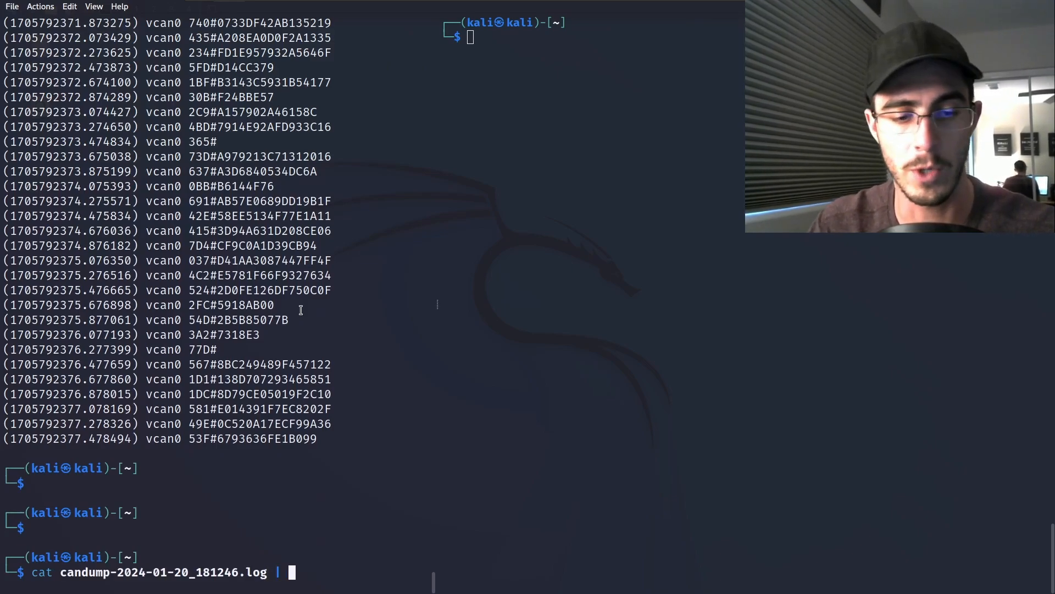
text(canpl)
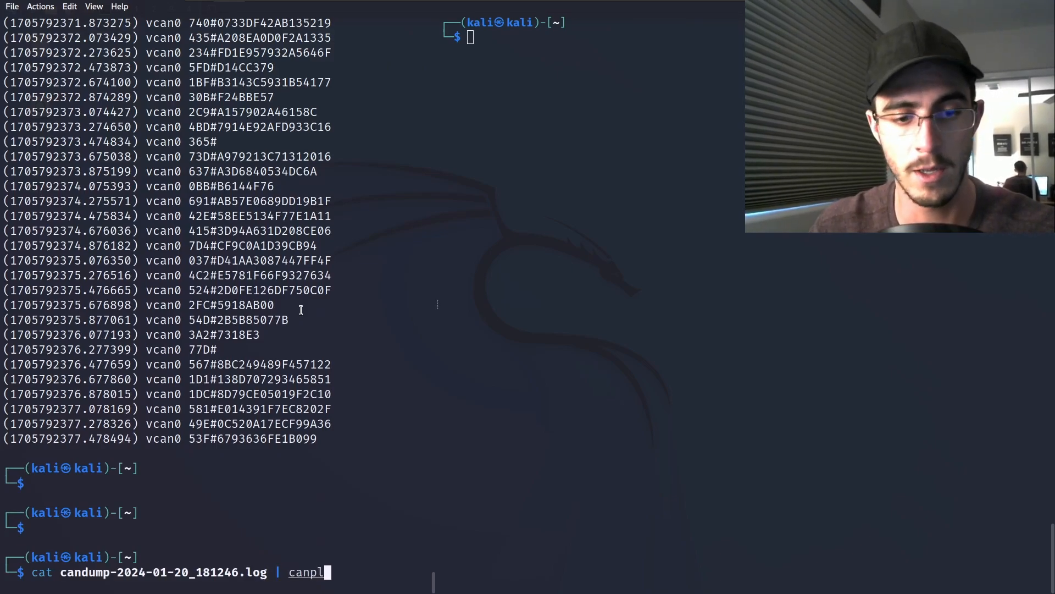
text(ayer)
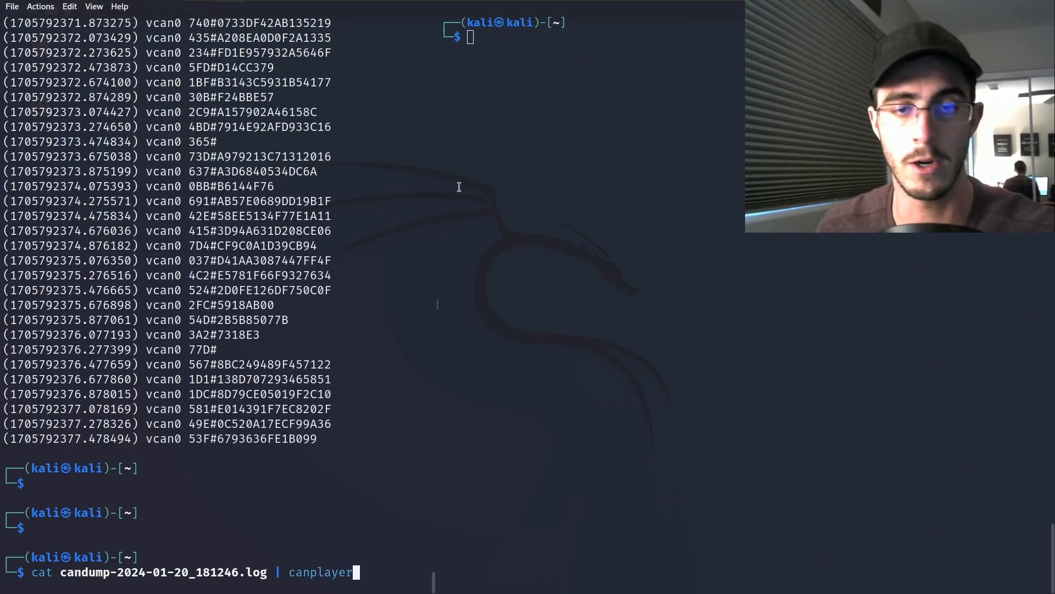
Recall and run candump vcan0 in the right pane, watch the replayed frames, then stop it
key(ctrl+r)
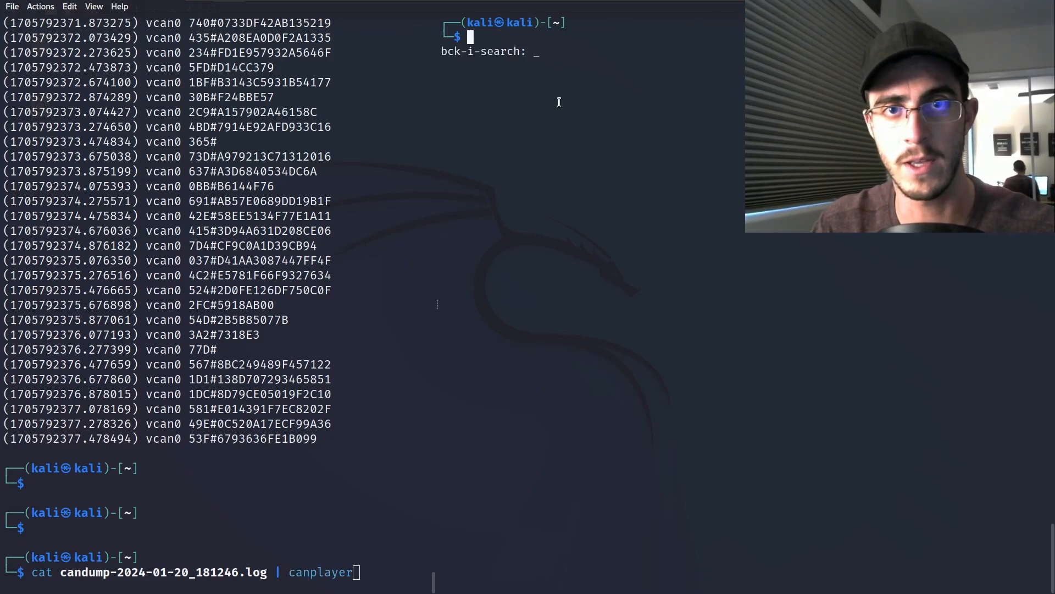
text(can)
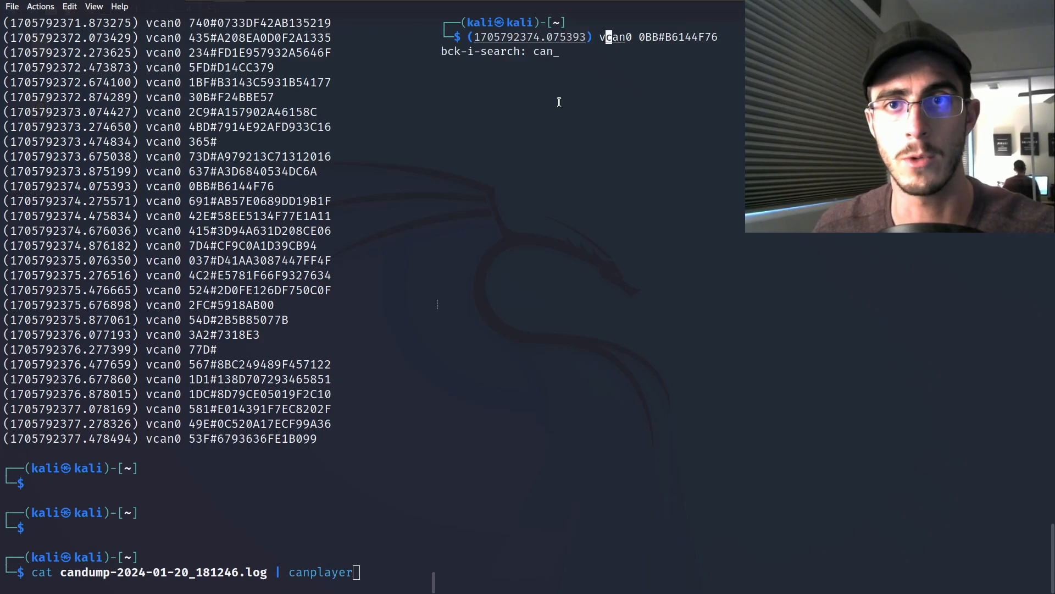
key(Enter)
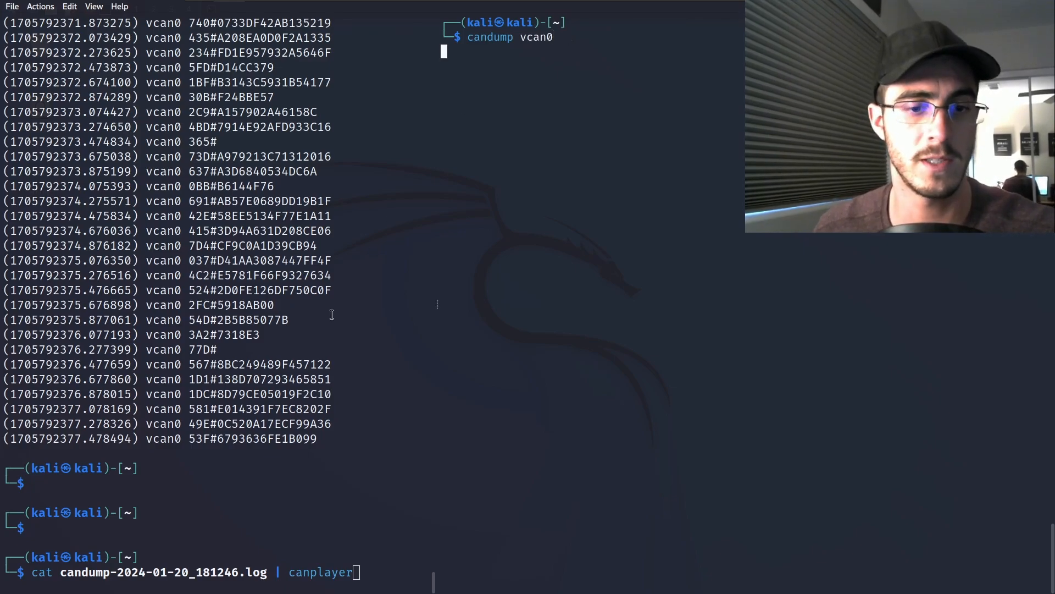
key(Return)
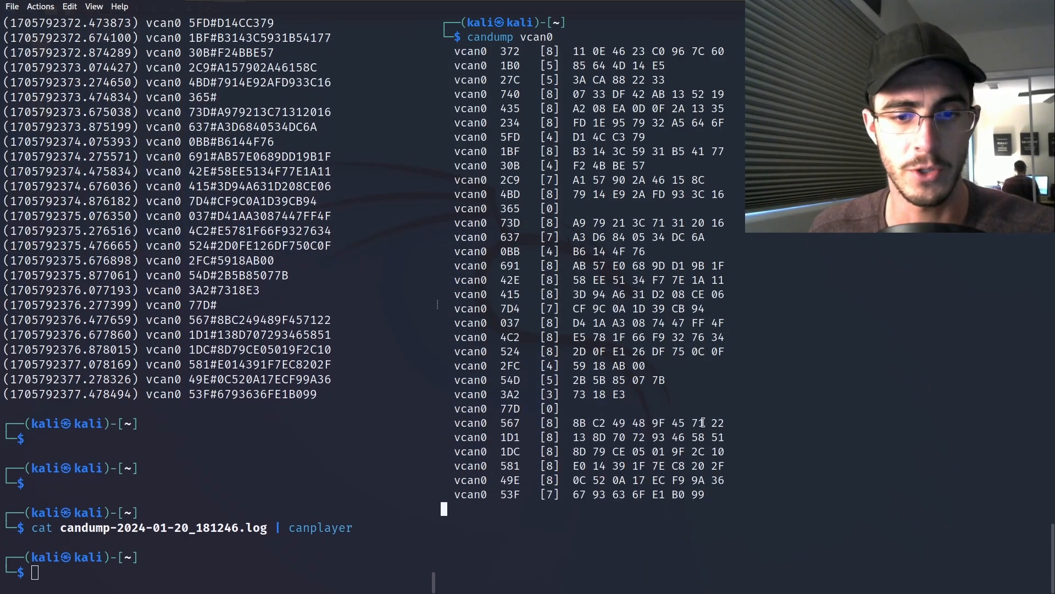
key(ctrl+c)
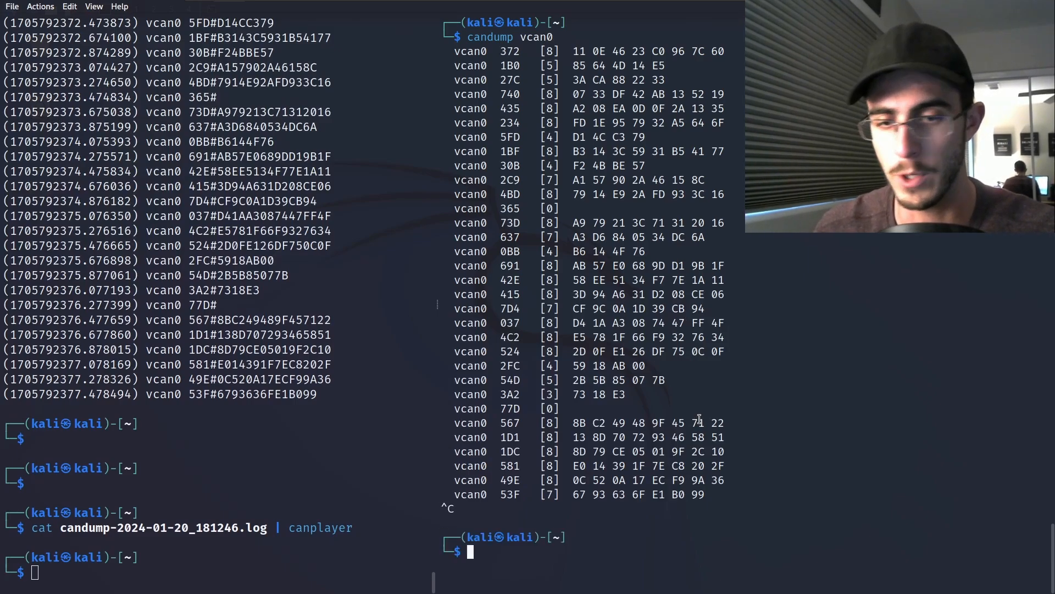